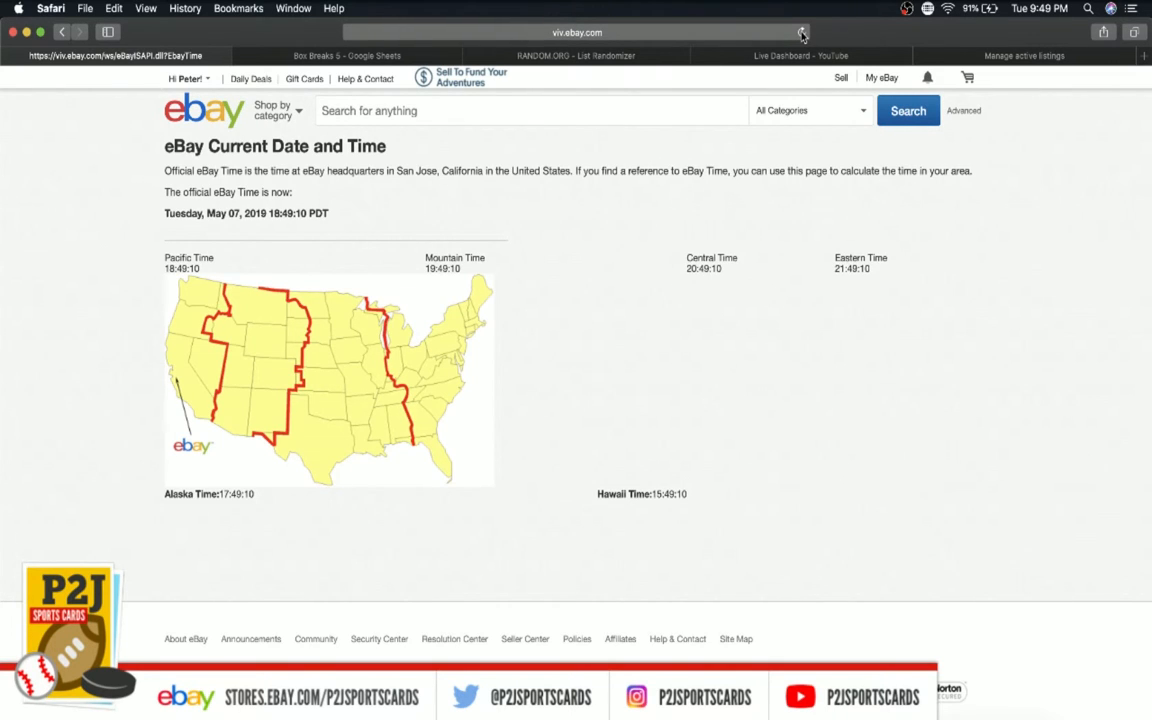
mouse_move(653, 10)
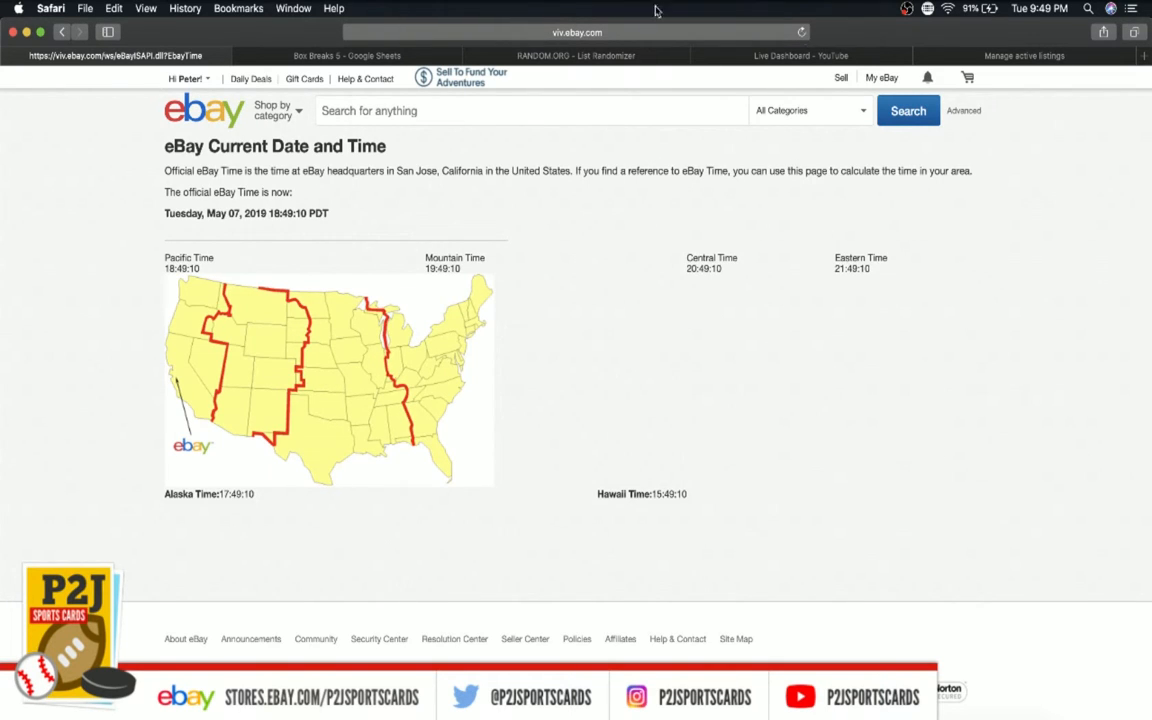
Review the usernames in Box Breaks 5 column C and copy the whole column
left_click(346, 55)
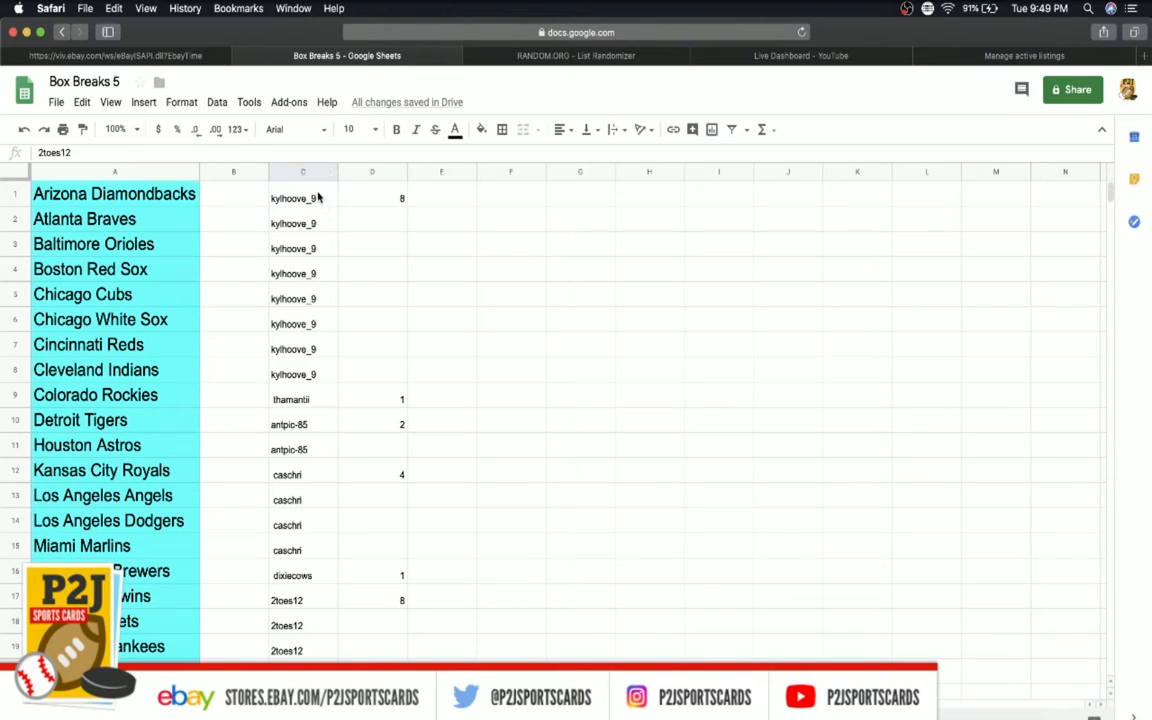
left_click(303, 197)
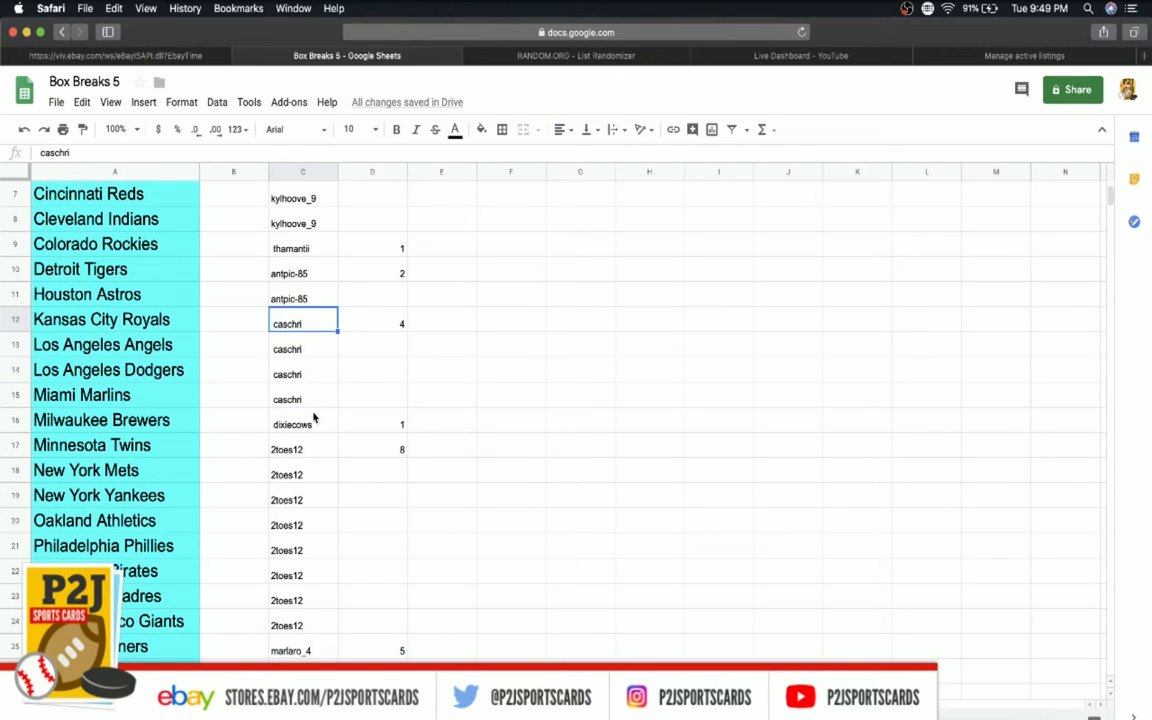
left_click(303, 446)
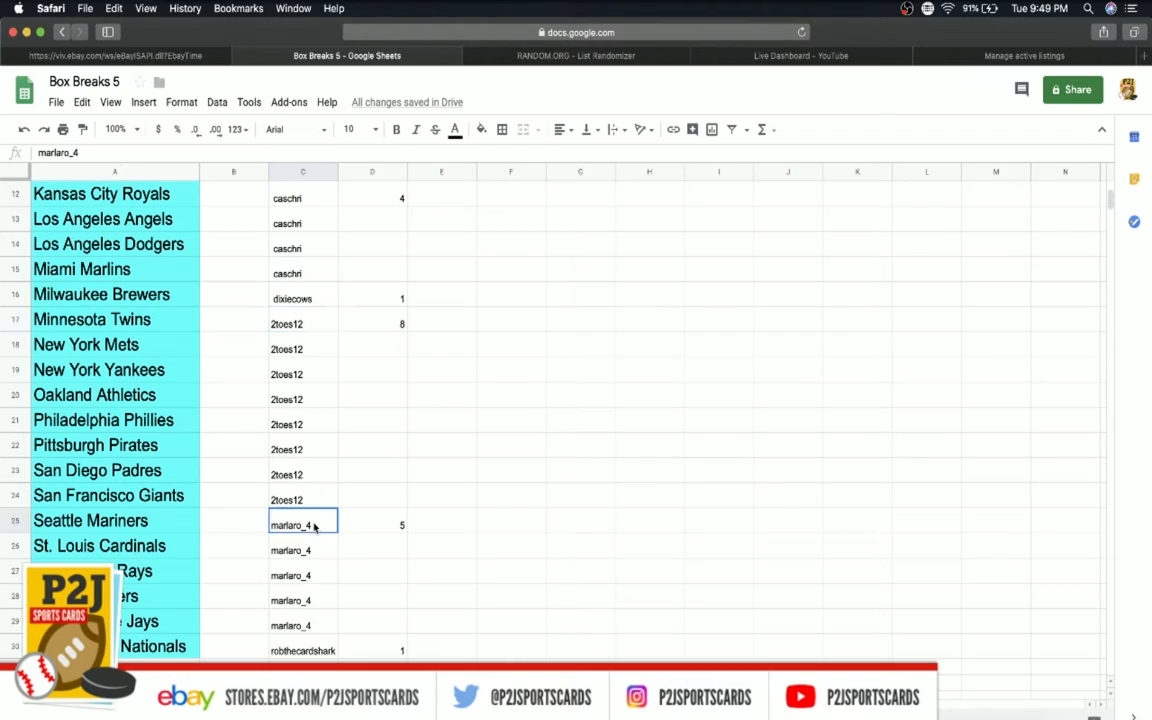
left_click(303, 647)
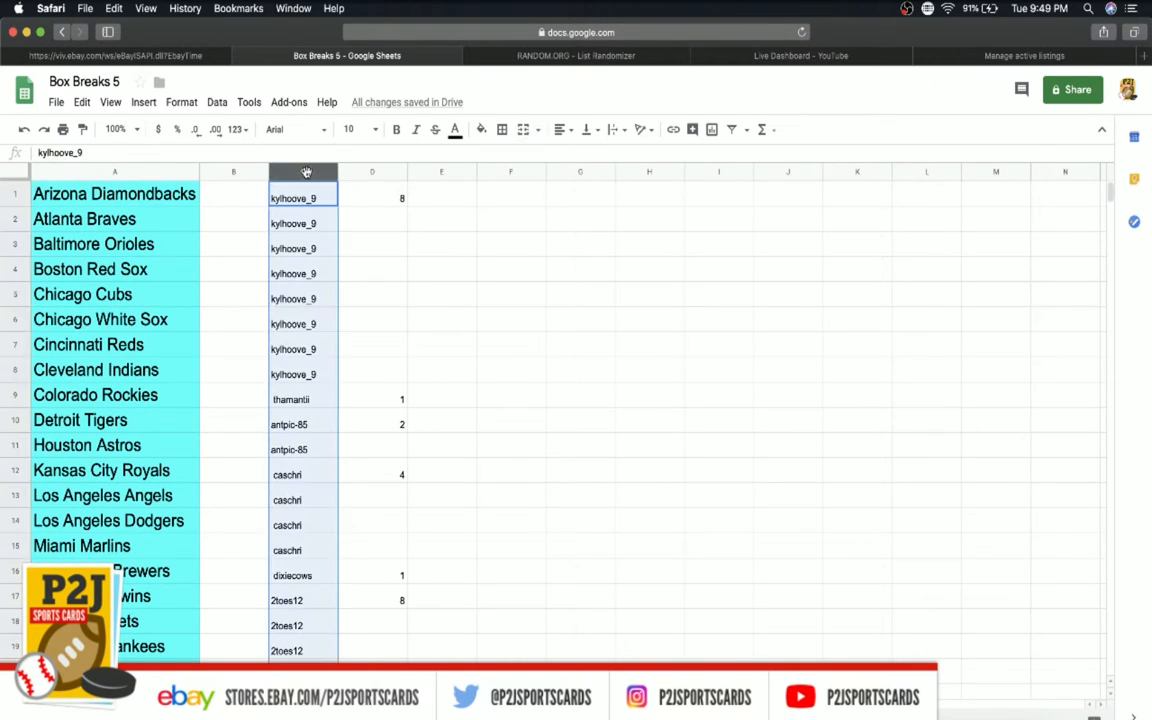
Paste the 30 usernames into RANDOM.ORG's List Randomizer, shuffle six times, and select the result
left_click(582, 55)
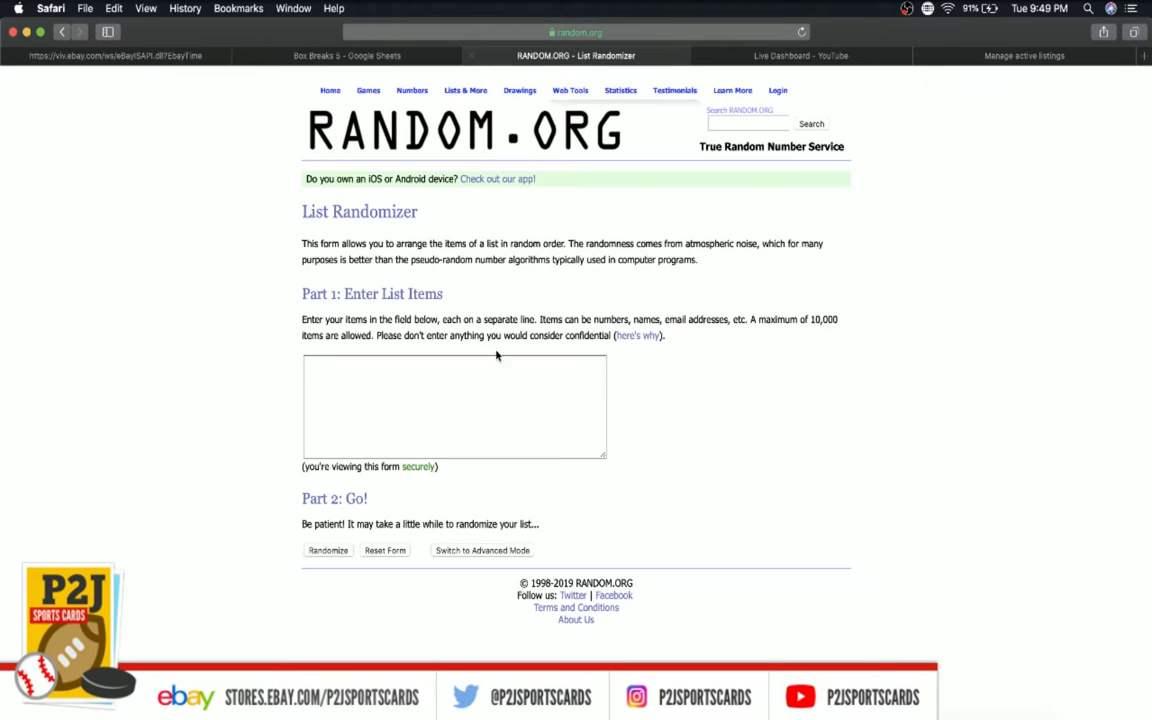
left_click(479, 403)
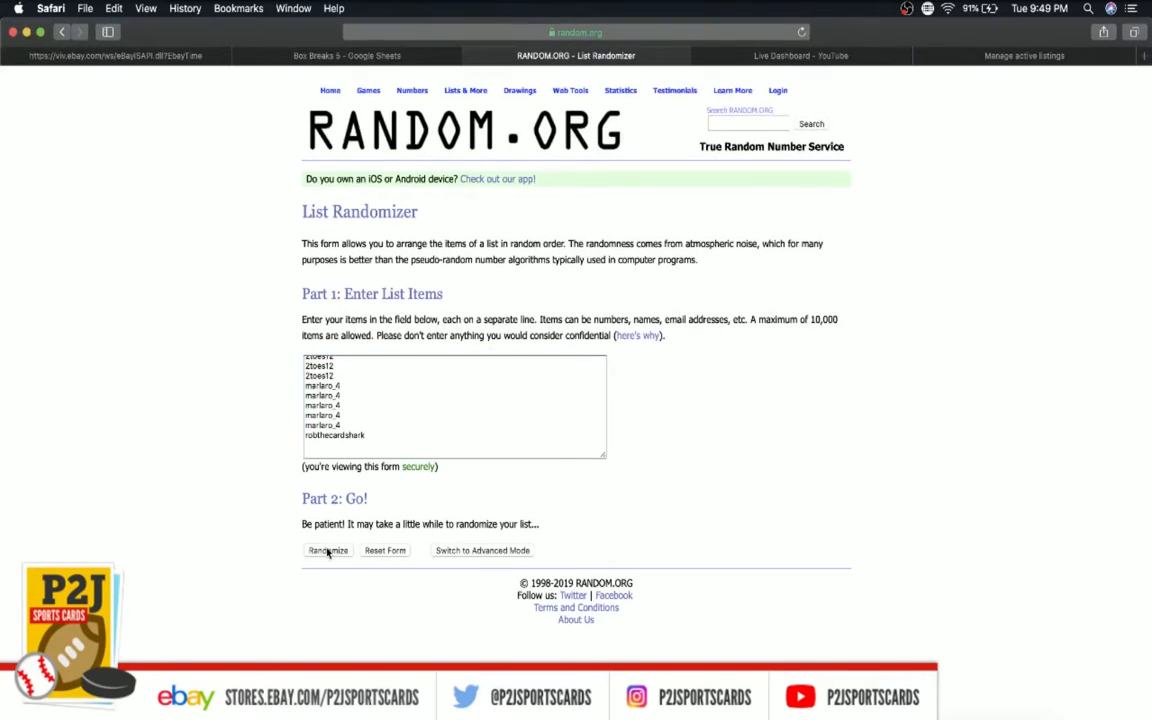
left_click(327, 550)
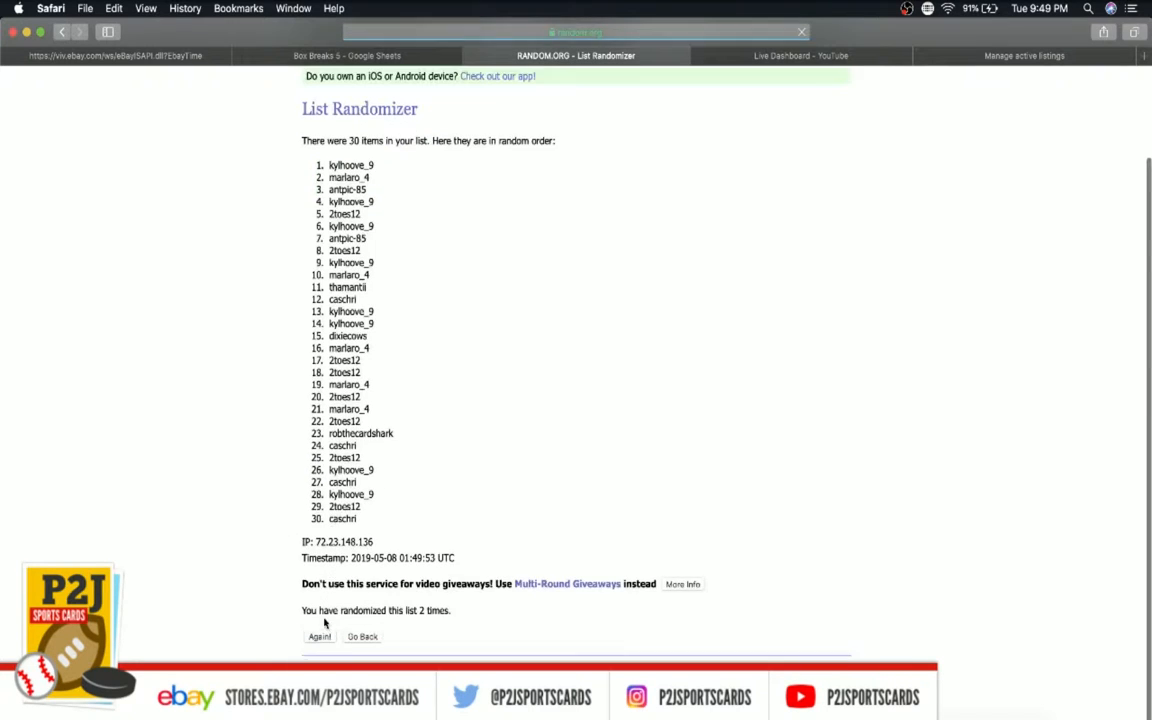
left_click(318, 636)
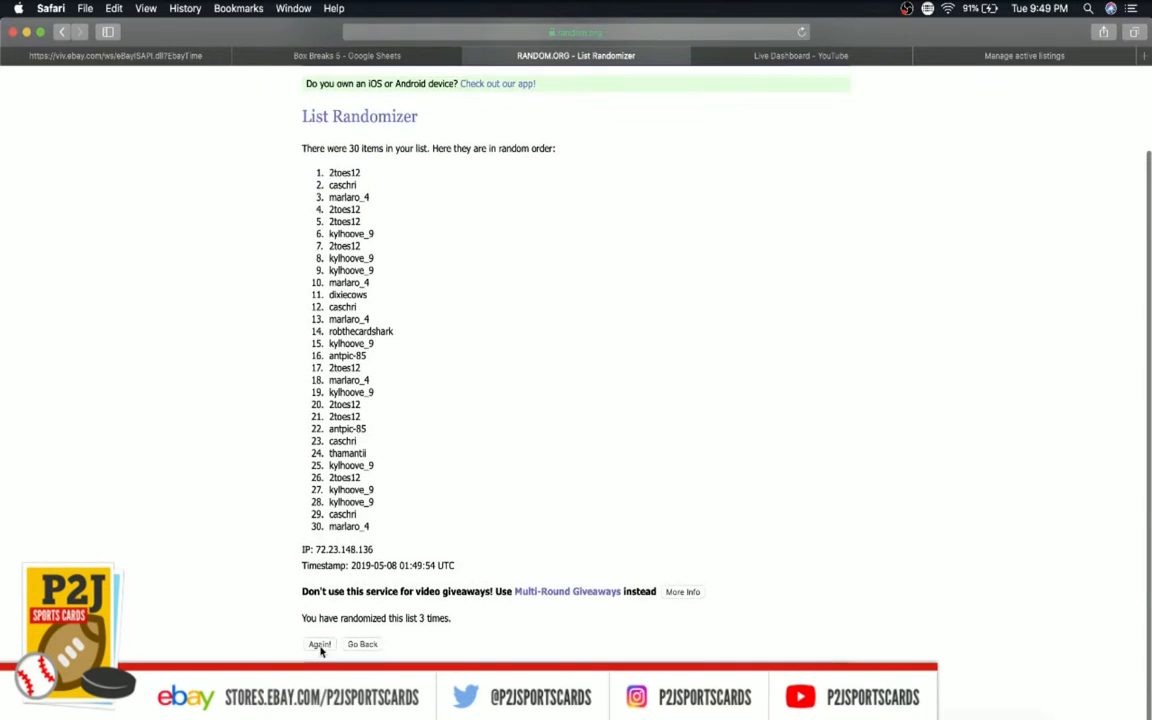
left_click(316, 644)
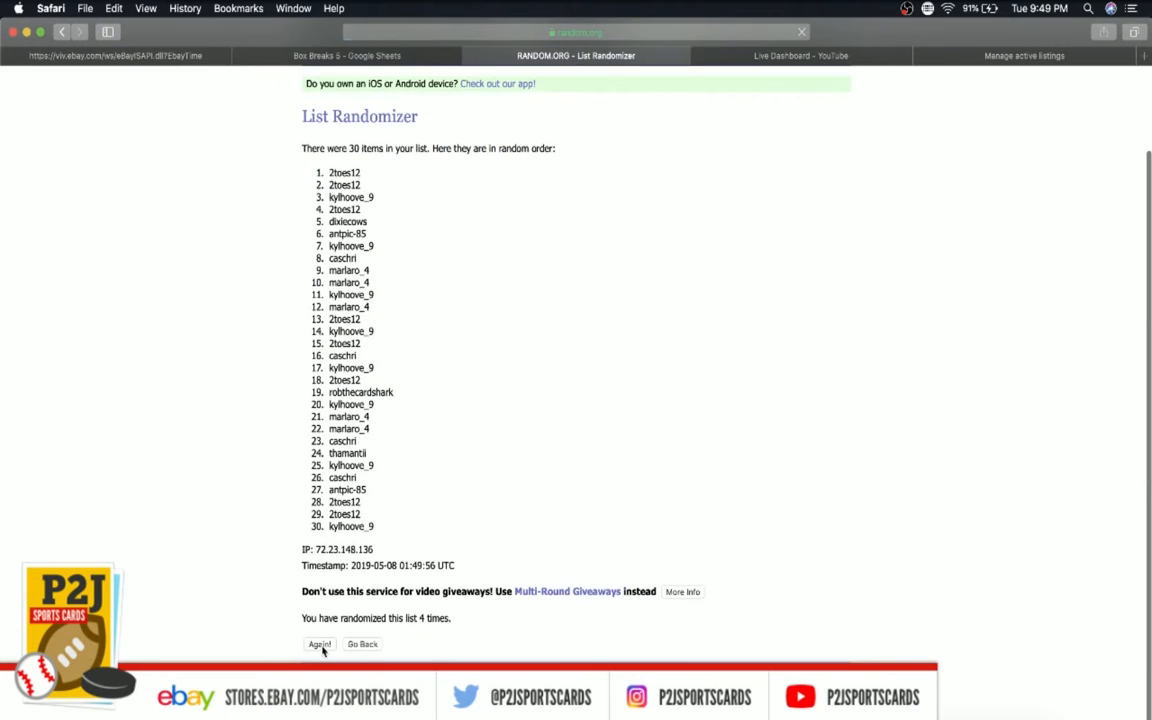
left_click(318, 644)
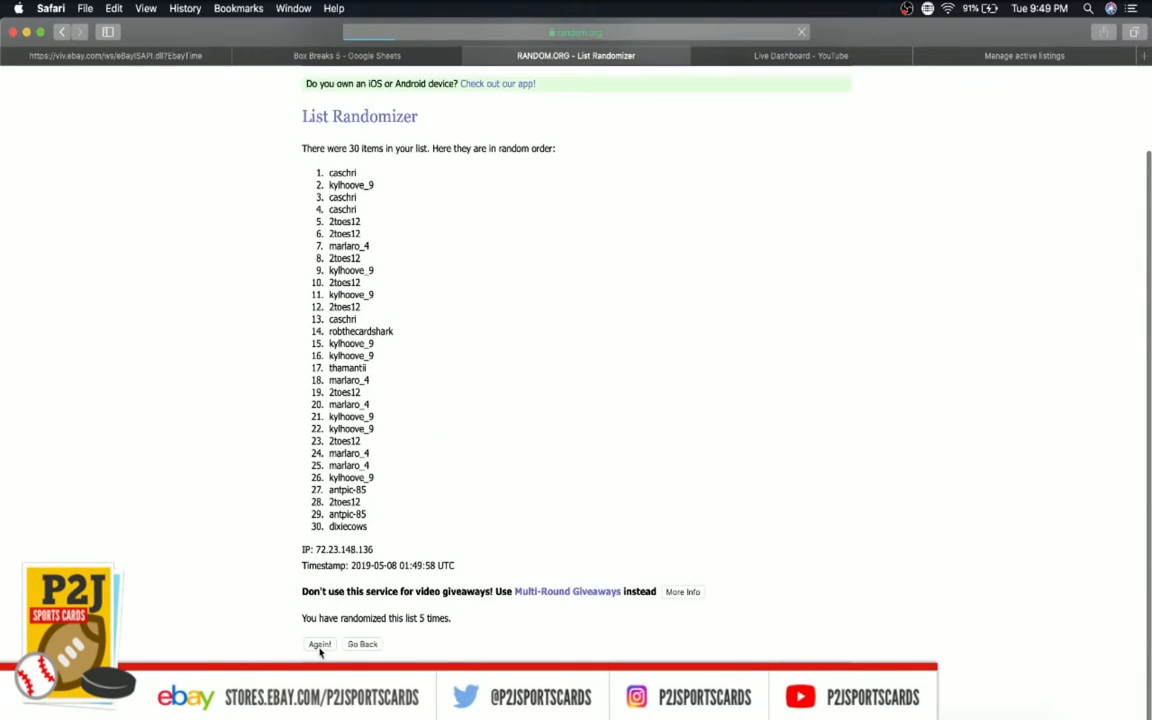
left_click(318, 644)
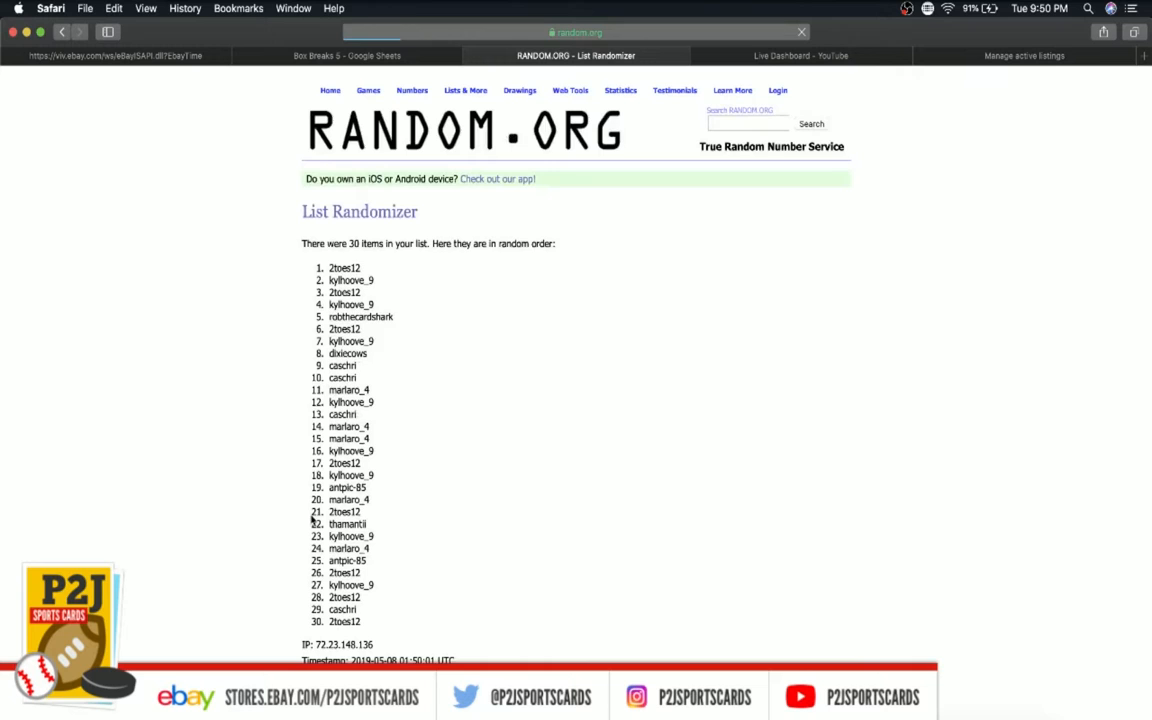
left_click_drag(312, 267, 388, 617)
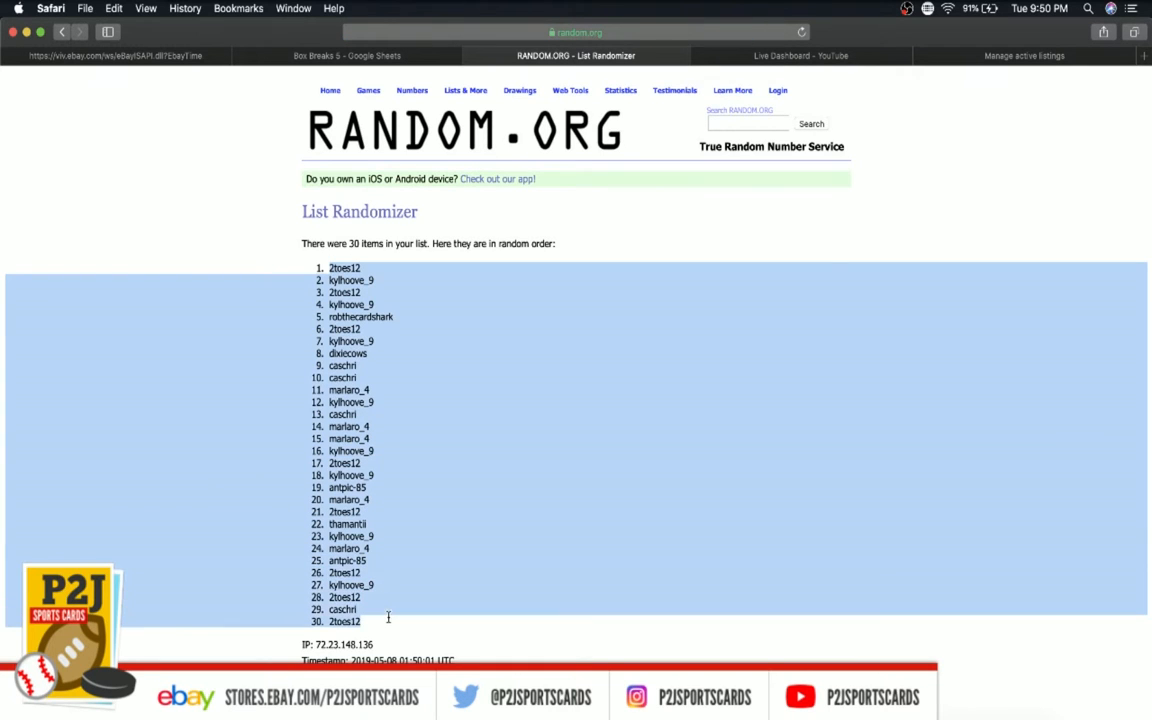
mouse_move(412, 168)
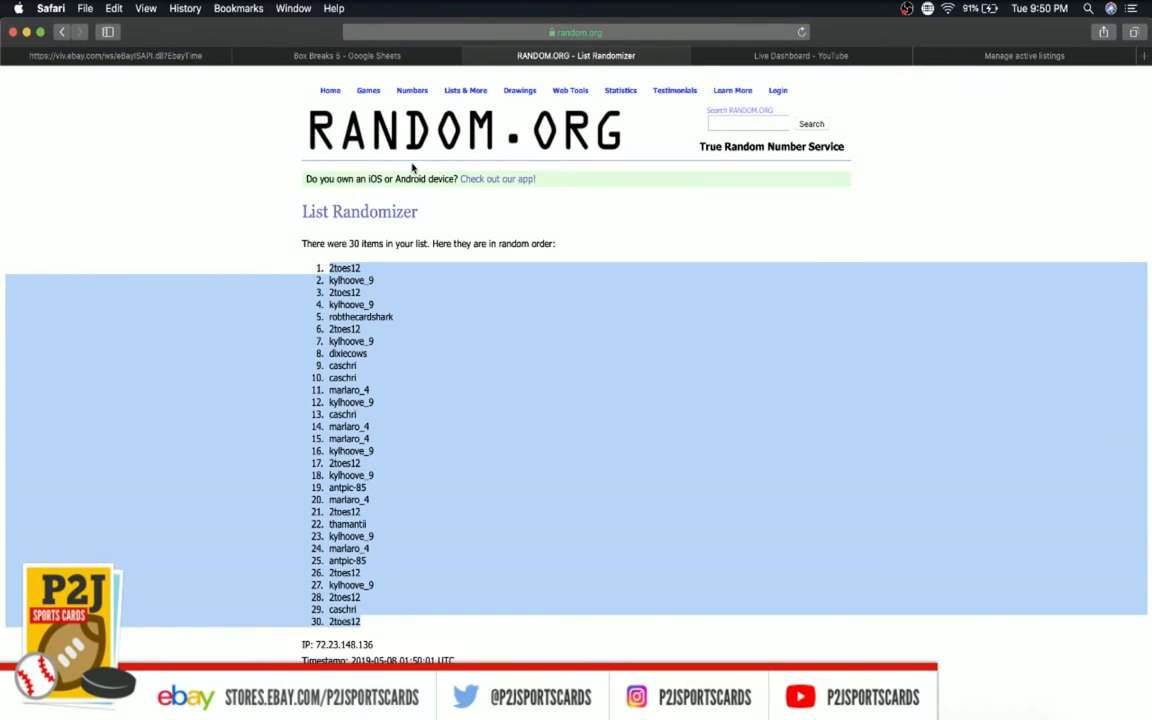
Enlarge the pasted usernames' font and check the Braves, Red Sox, White Sox and Reds entries
left_click(347, 55)
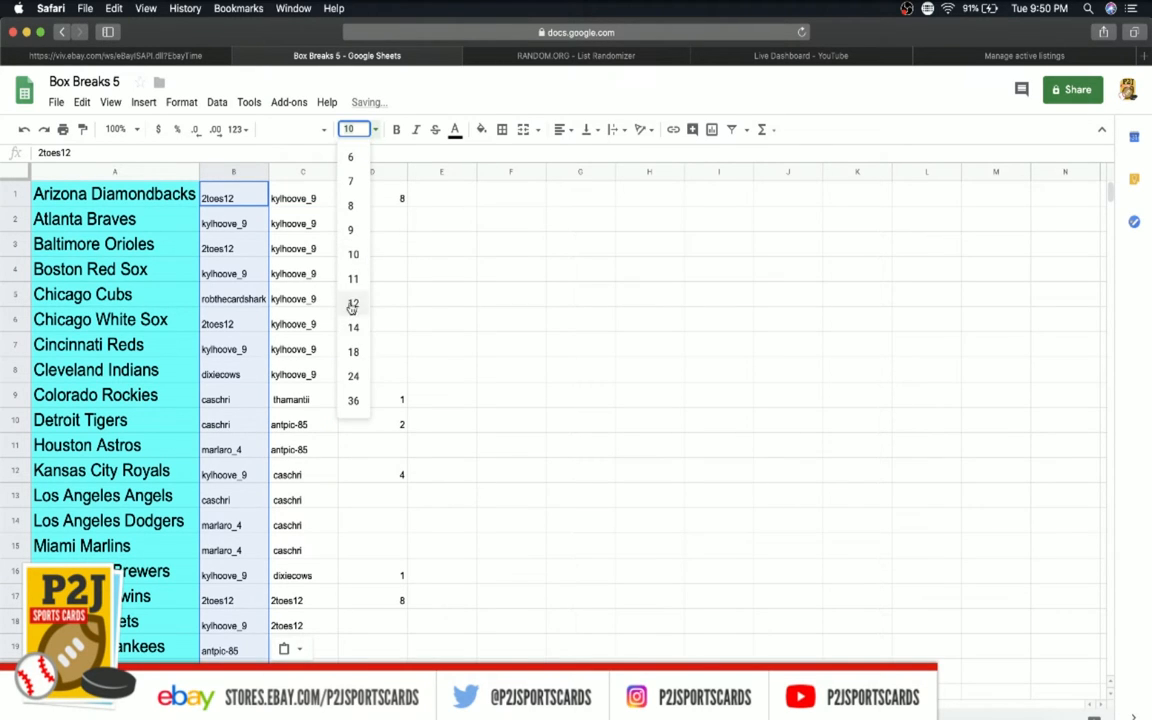
left_click(352, 351)
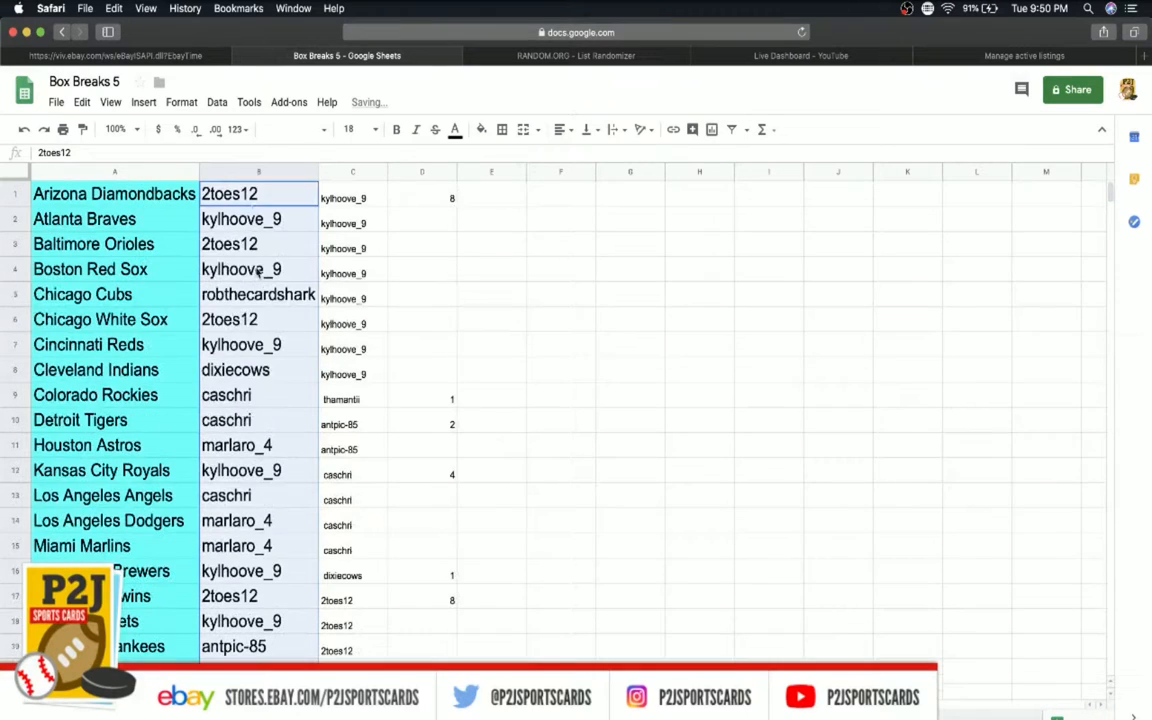
left_click(250, 219)
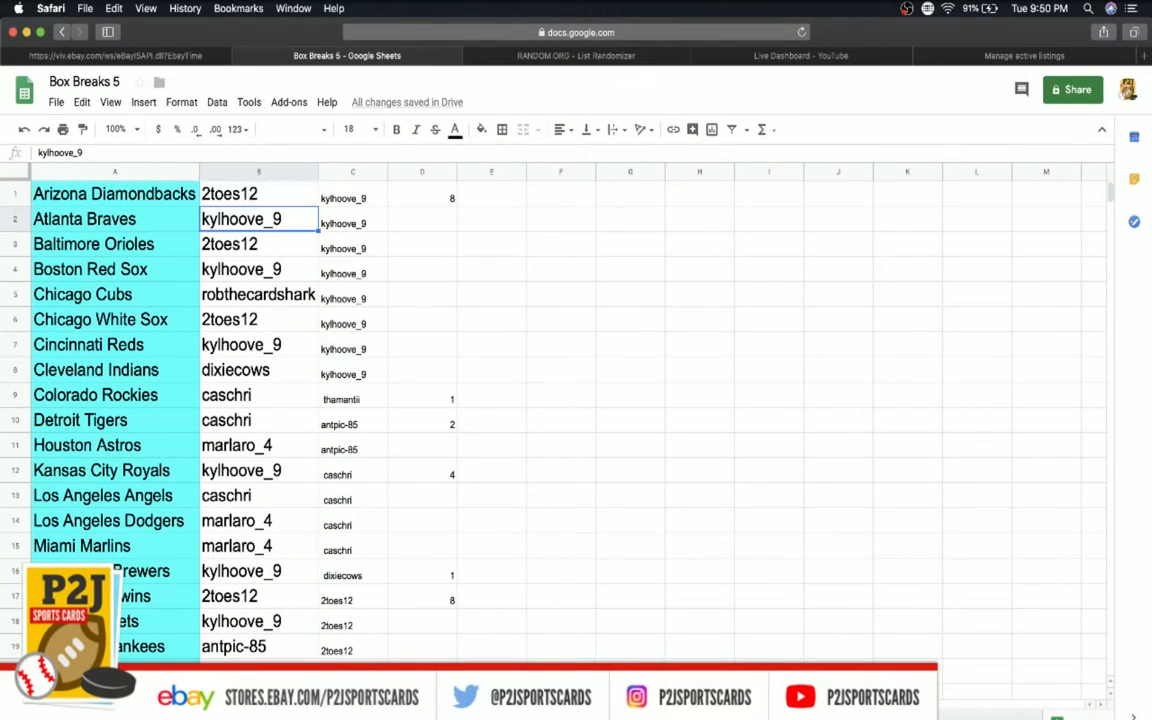
left_click(258, 269)
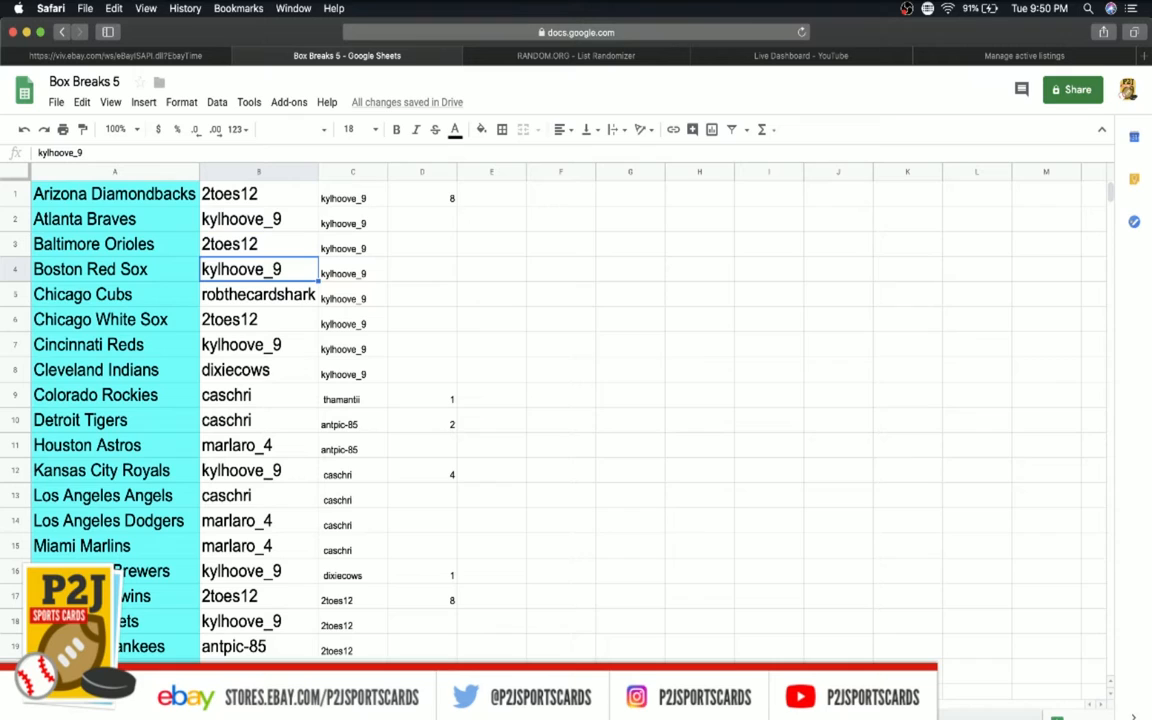
left_click(258, 319)
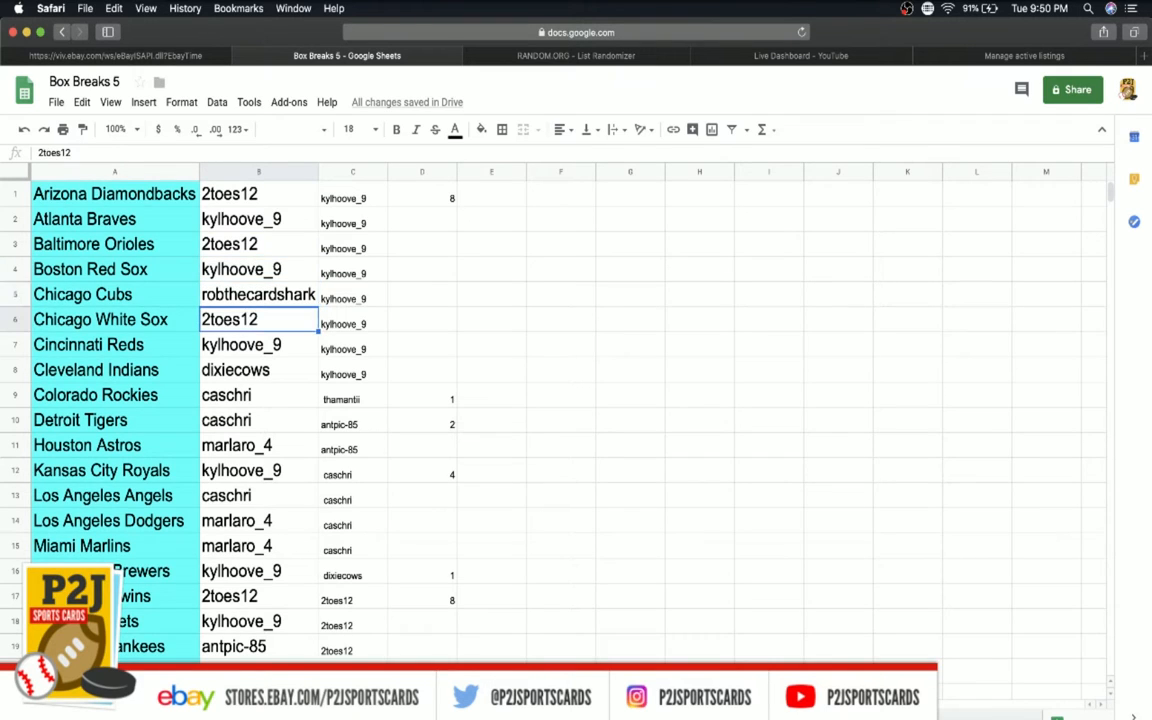
left_click(258, 344)
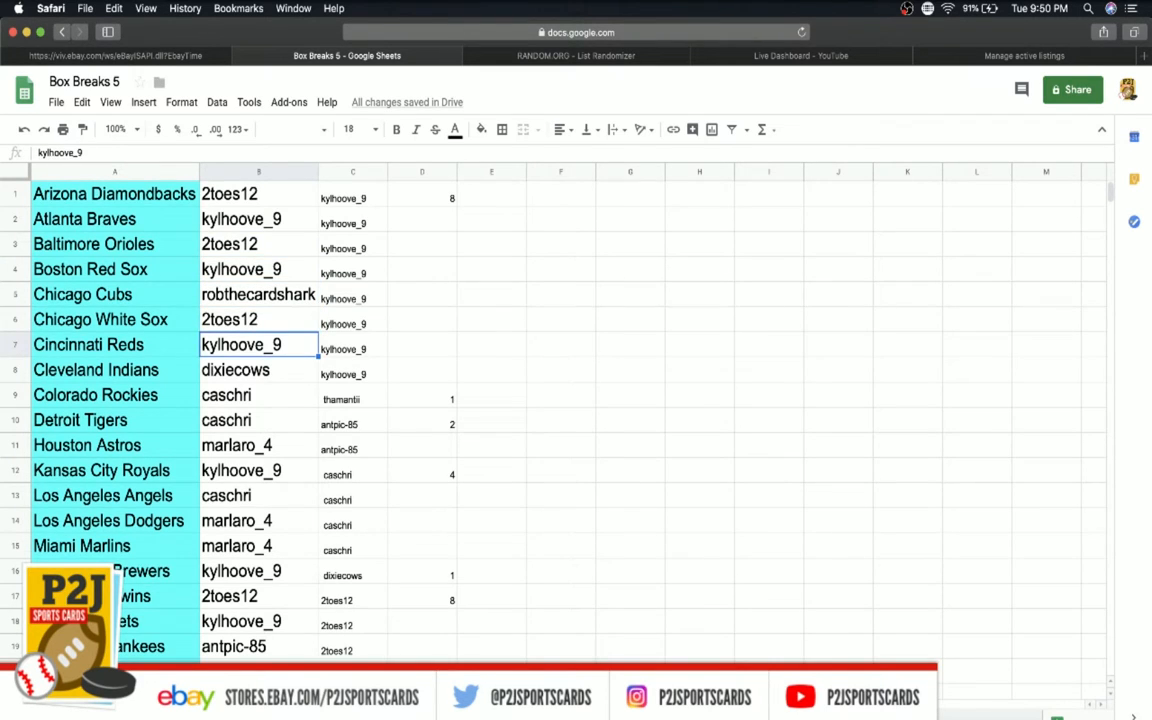
Check the usernames for the Rockies, Astros, Angels, Dodgers, Brewers and Mets
left_click(257, 395)
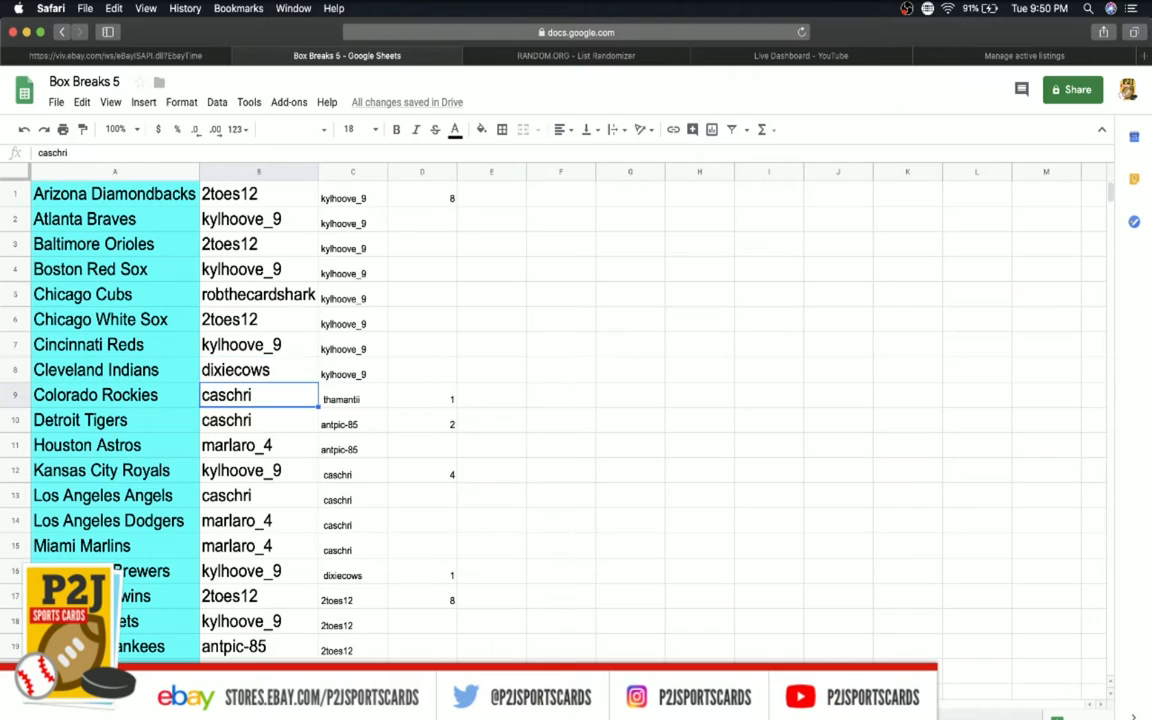
left_click(258, 445)
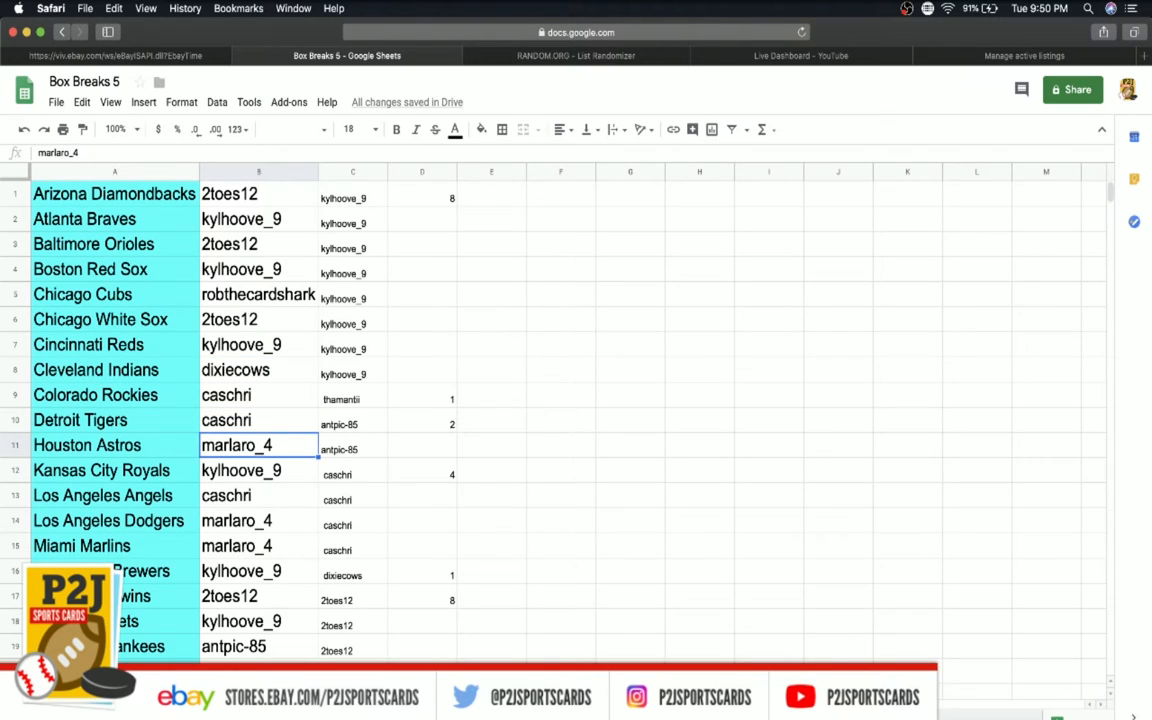
left_click(258, 495)
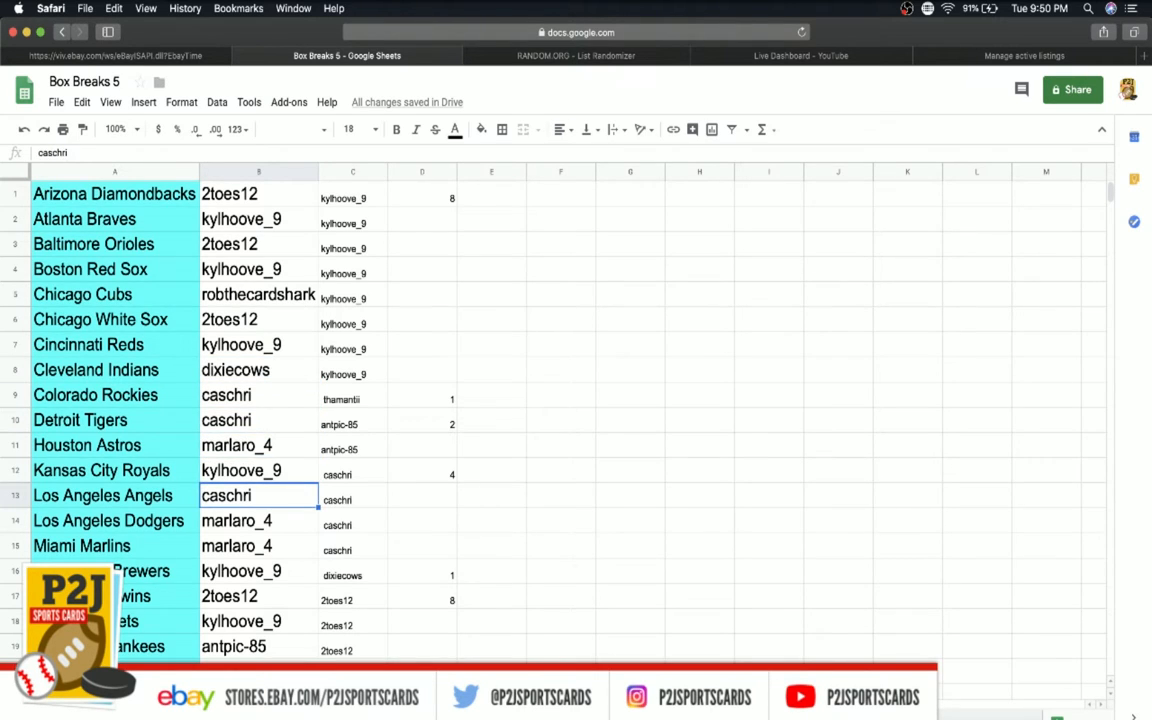
left_click(258, 521)
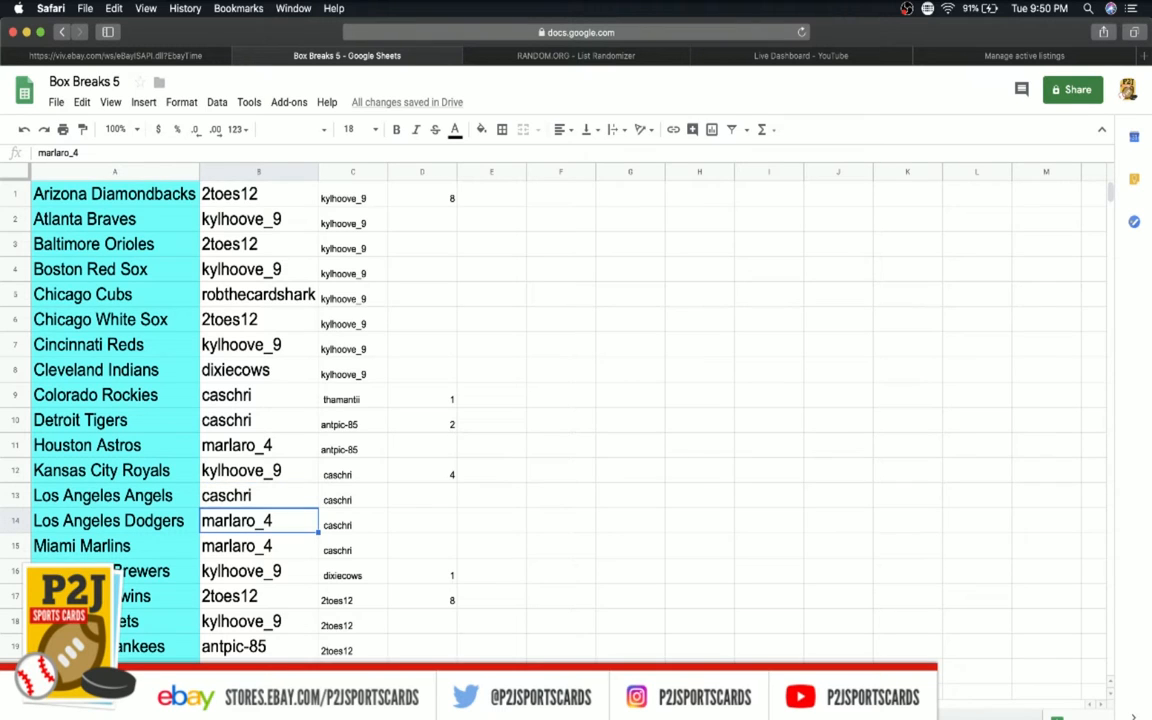
left_click(258, 571)
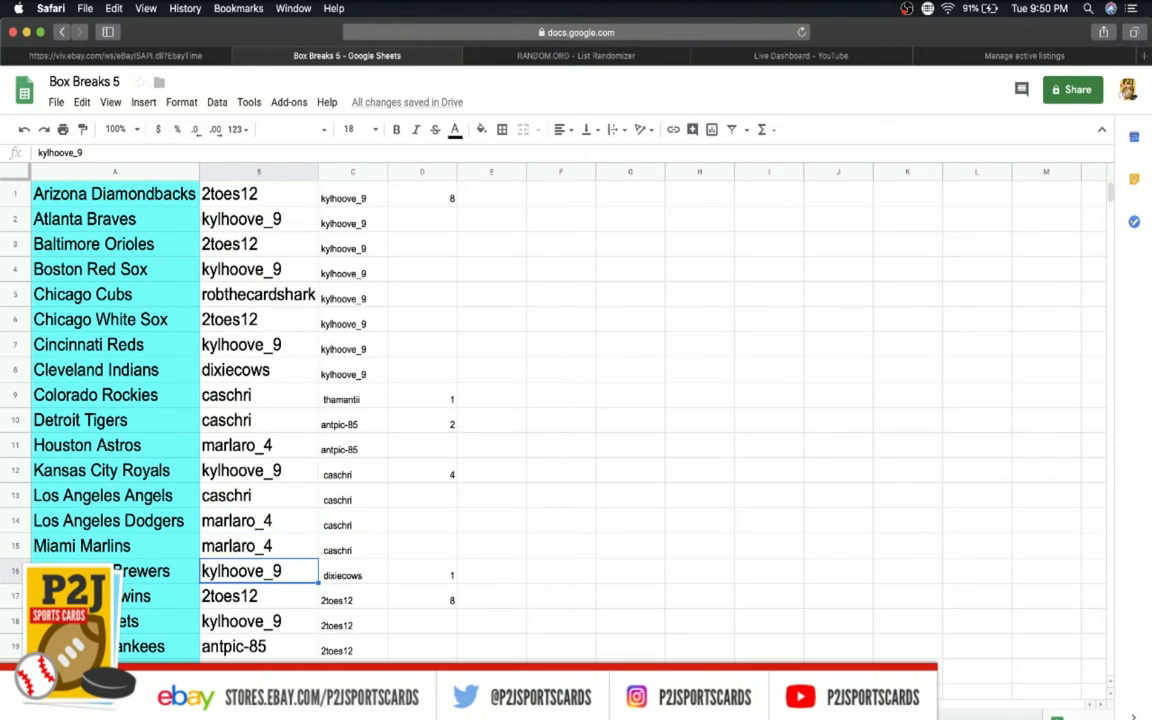
left_click(256, 620)
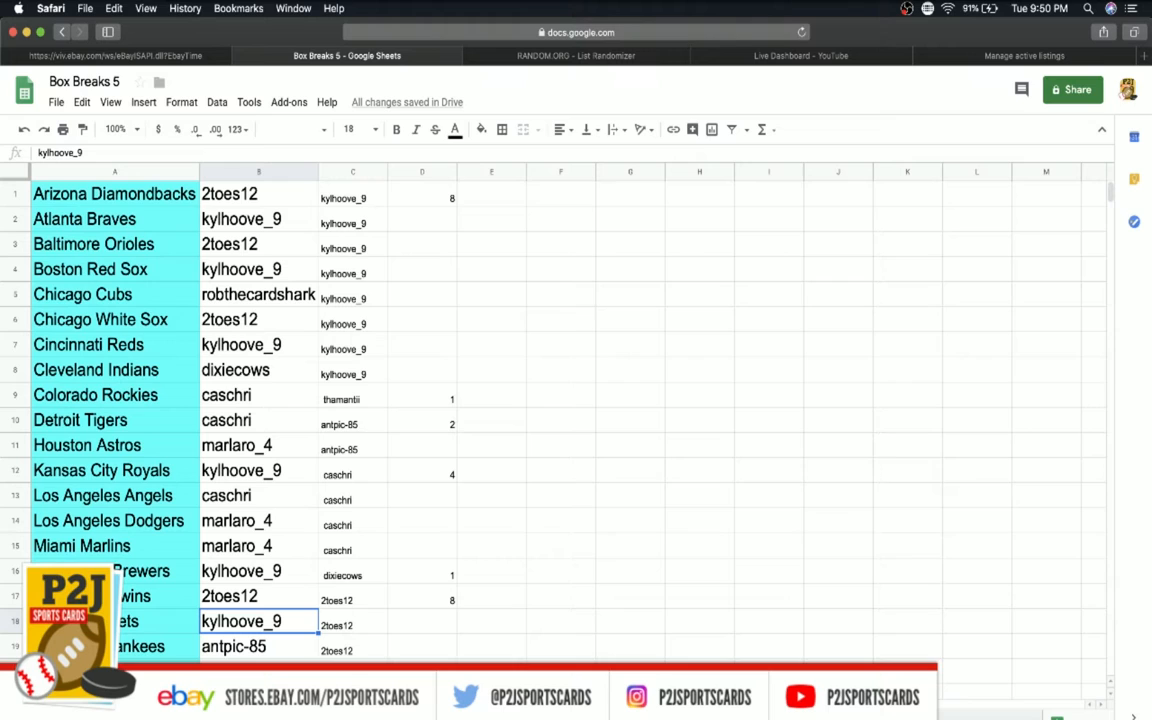
left_click(240, 648)
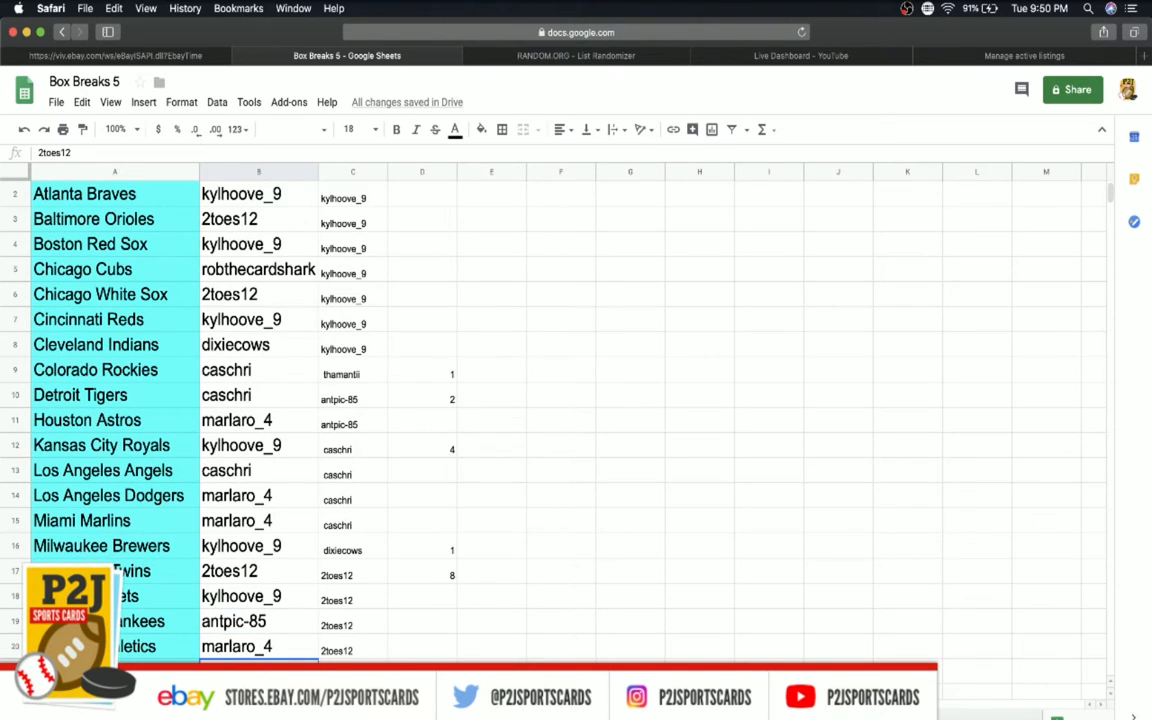
Scroll down to review the remaining team usernames through the Blue Jays
scroll("down", 3)
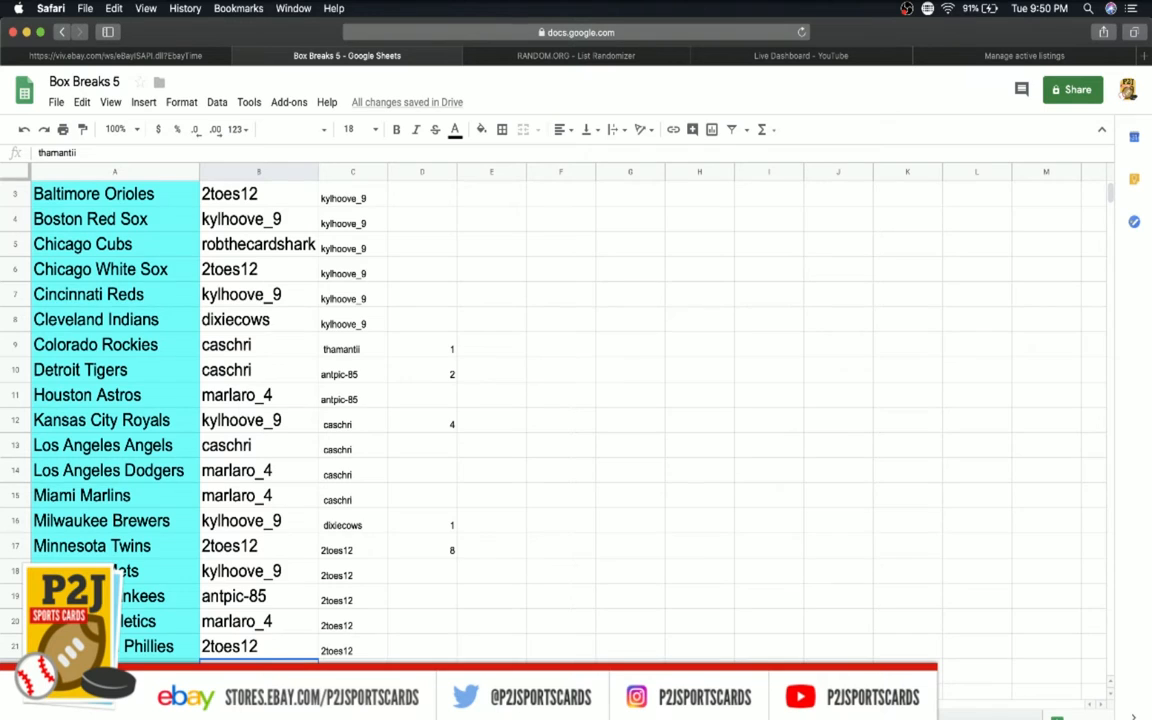
scroll("down", 3)
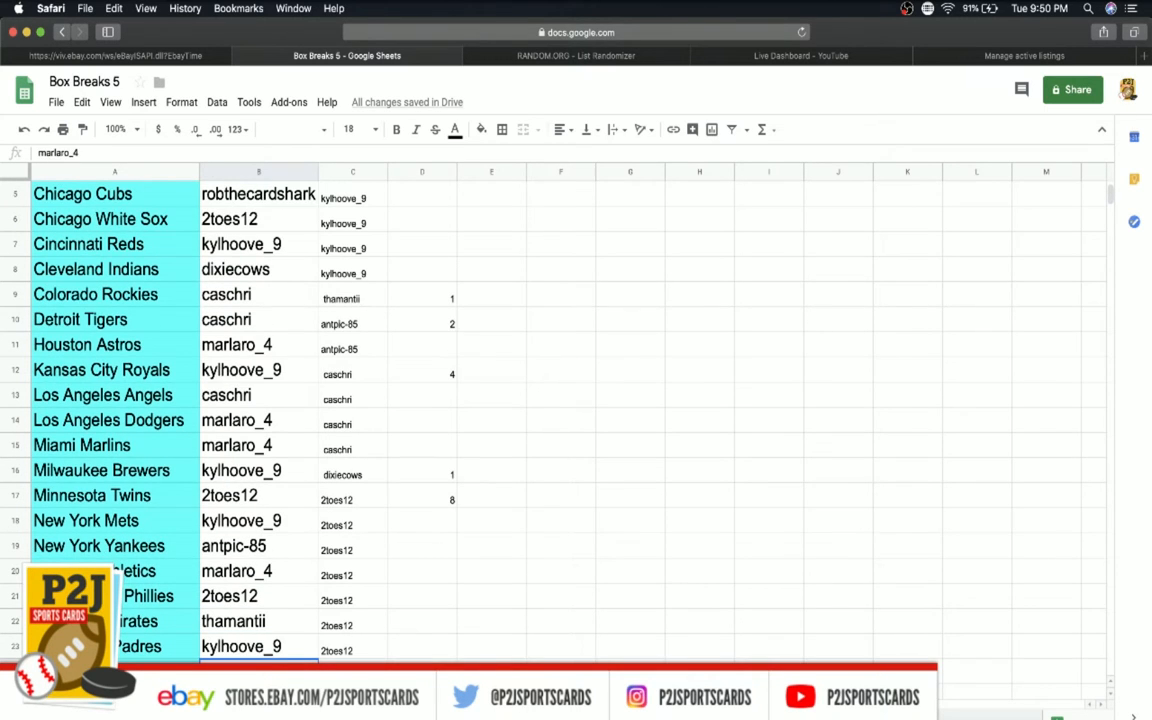
scroll("down", 3)
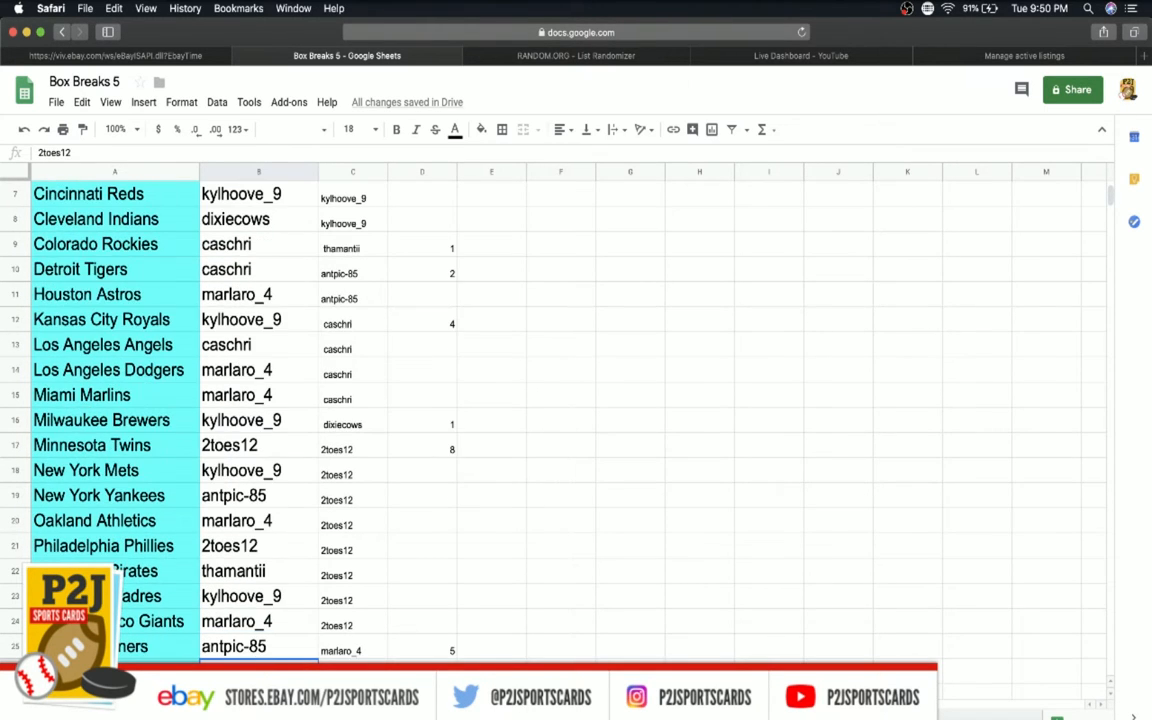
scroll("down", 3)
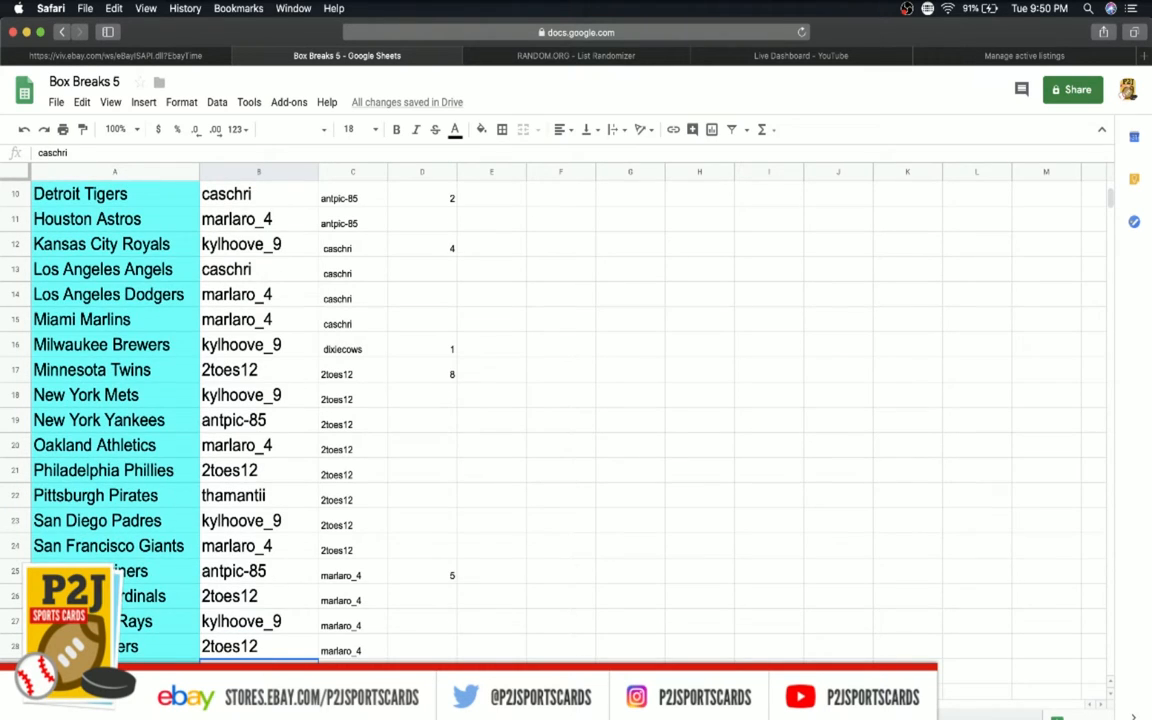
scroll("down", 3)
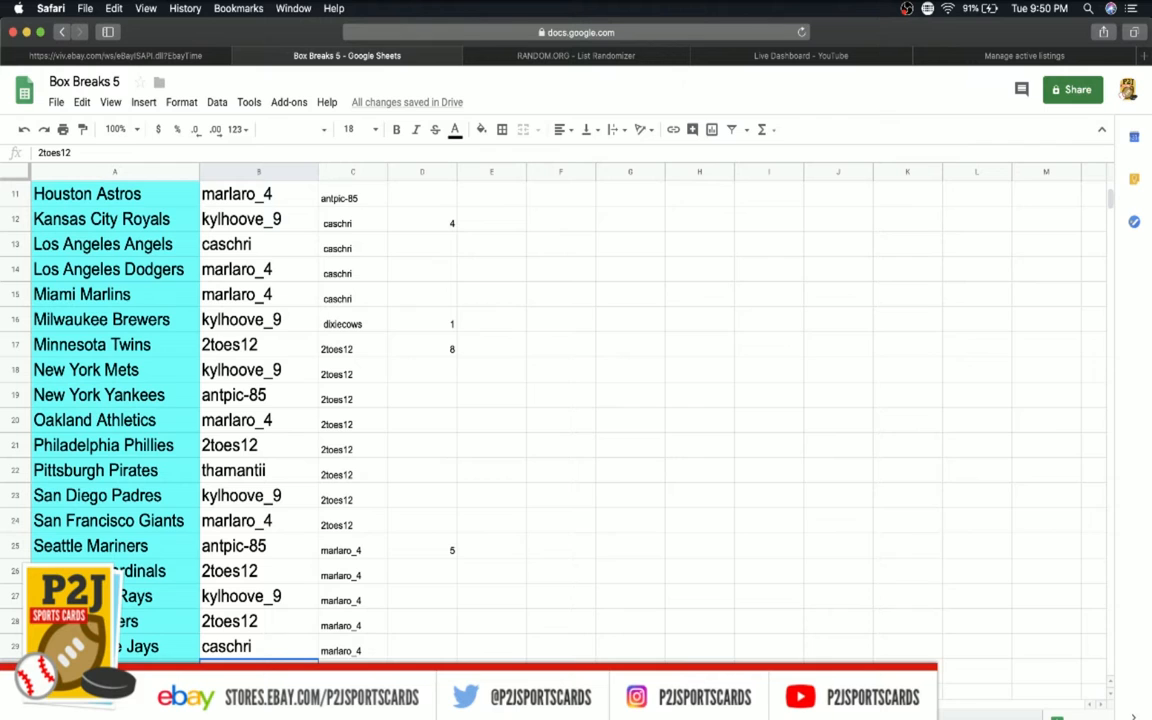
left_click(245, 647)
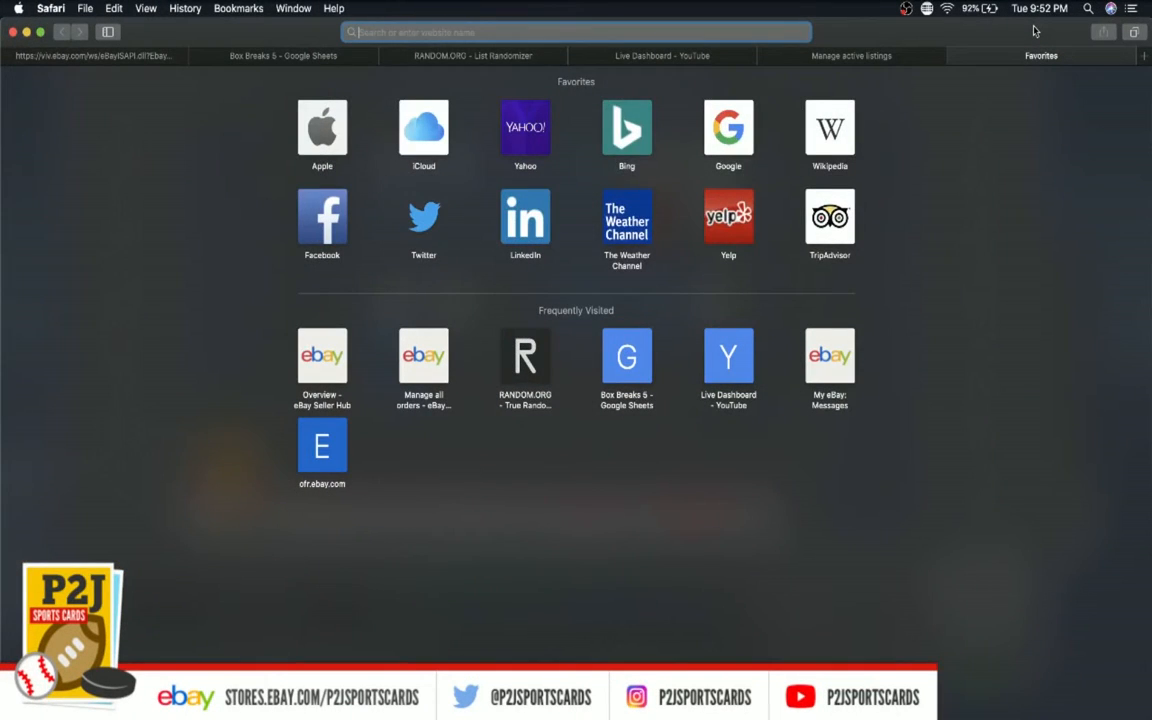
Search 'matt carpenter mlb' and open his Baseball-Reference page to the Standard Batting table
type("matt carpenter mlb")
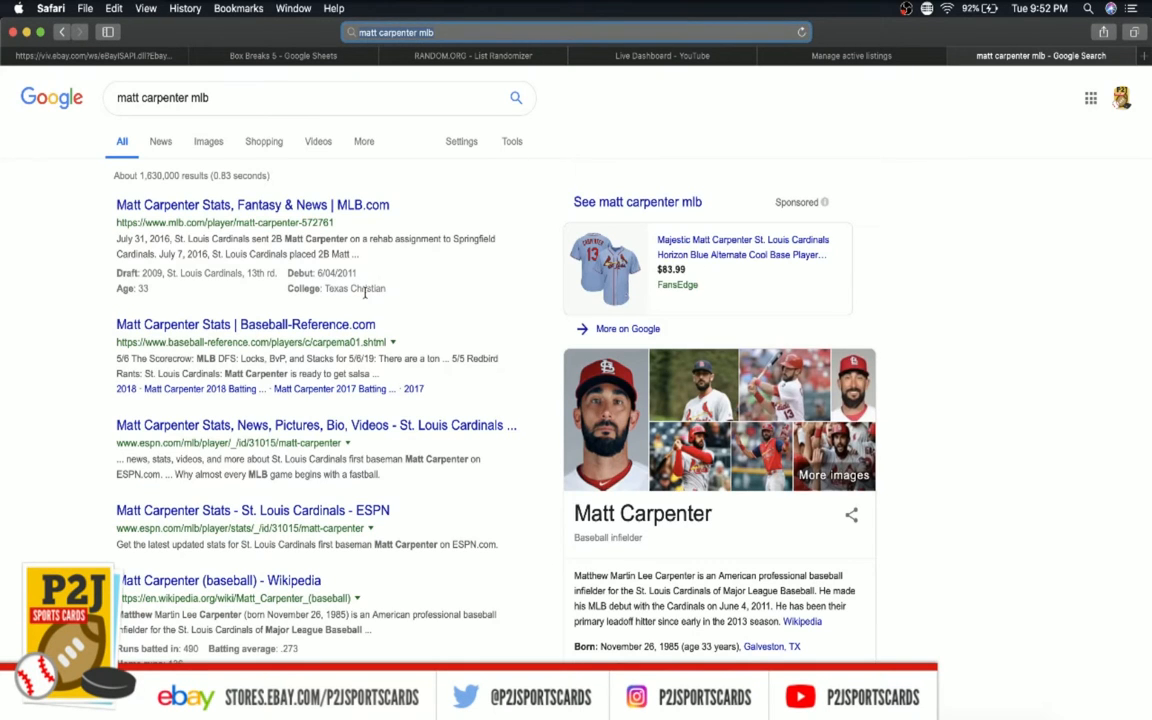
left_click(245, 324)
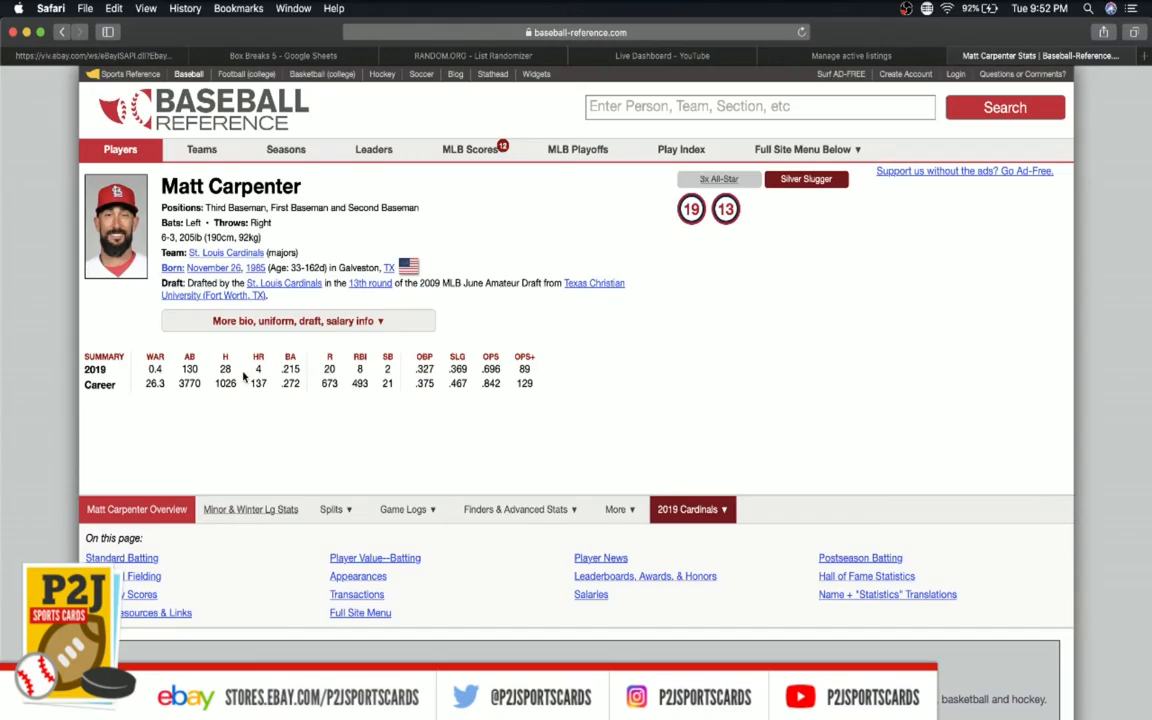
scroll("down", 3)
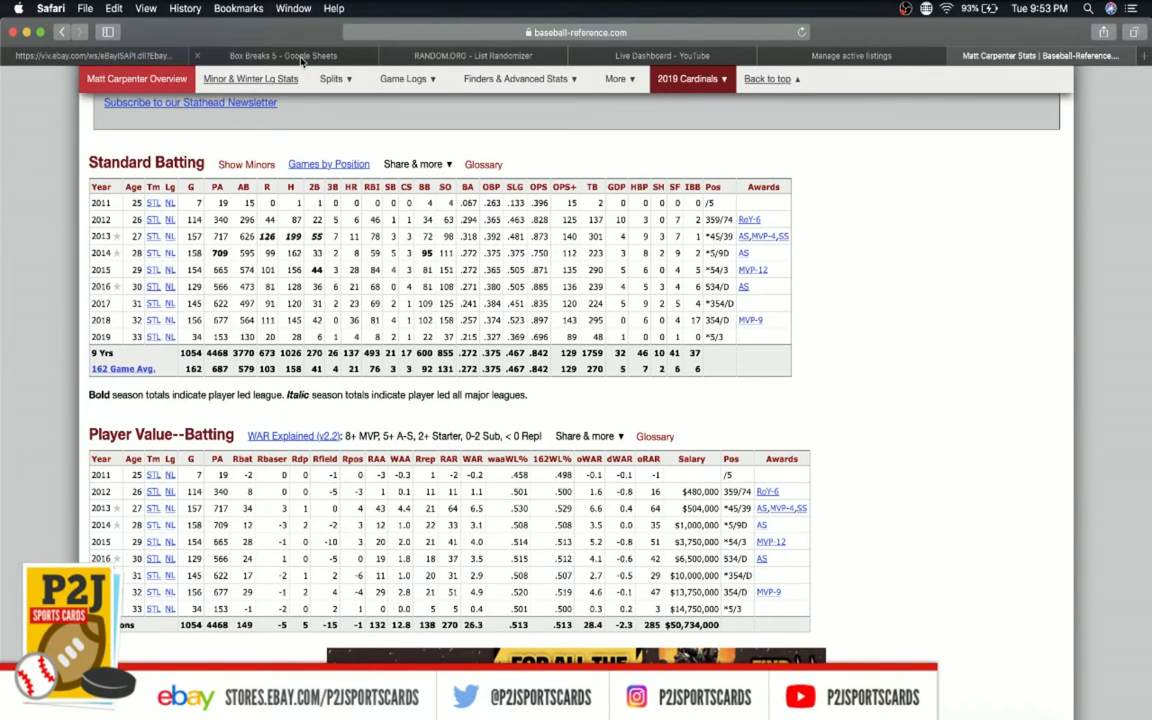
left_click(292, 55)
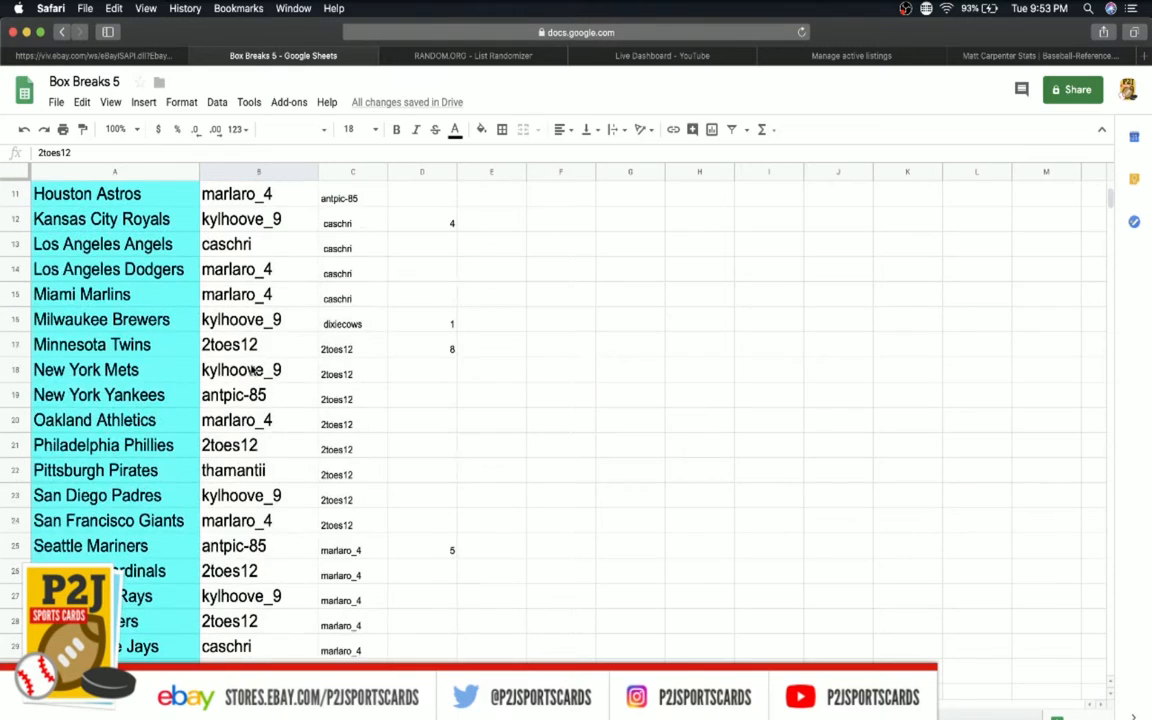
left_click(255, 571)
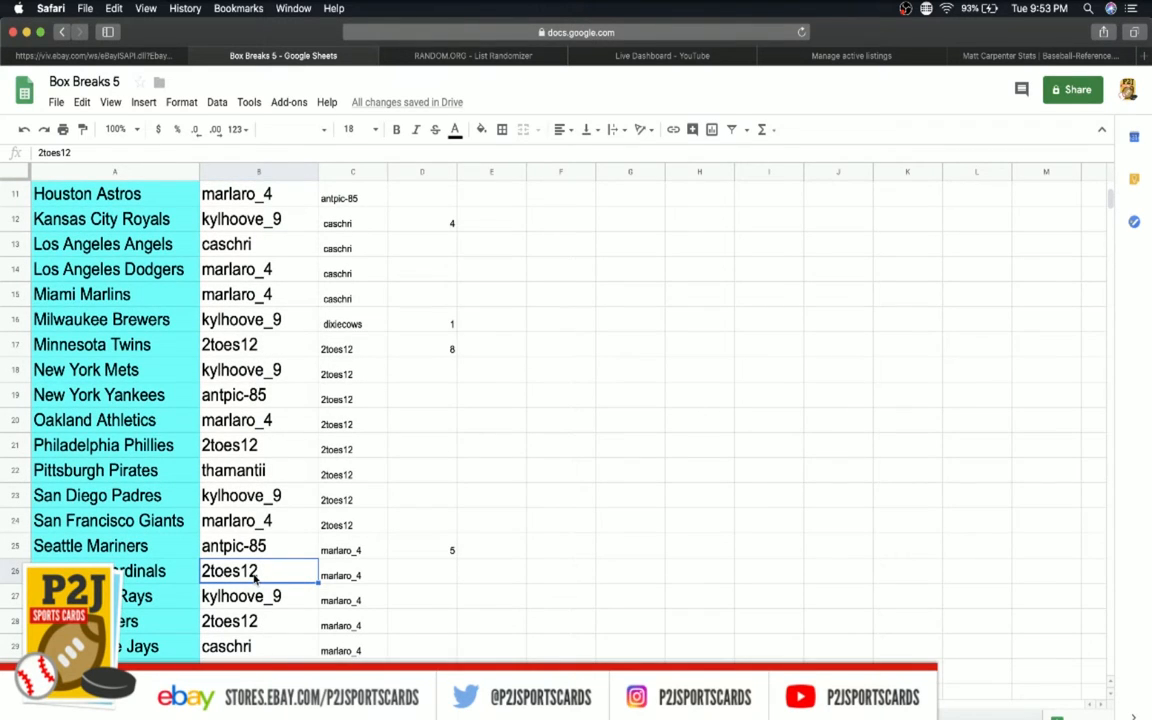
mouse_move(482, 177)
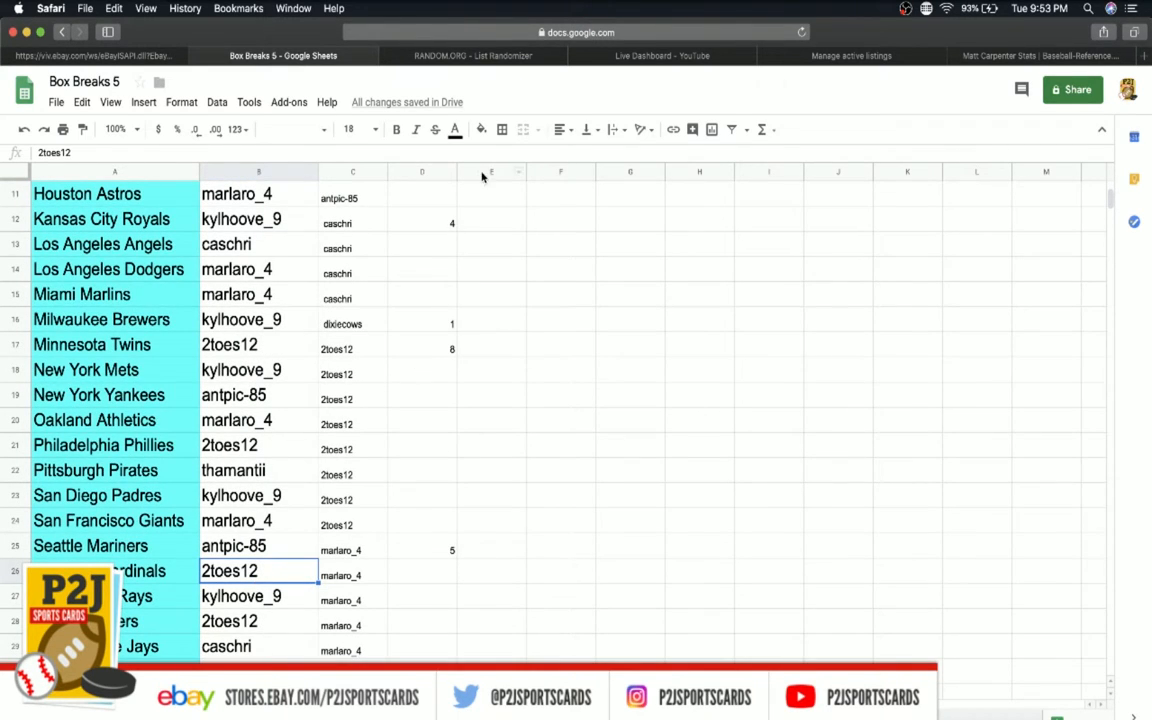
left_click(395, 129)
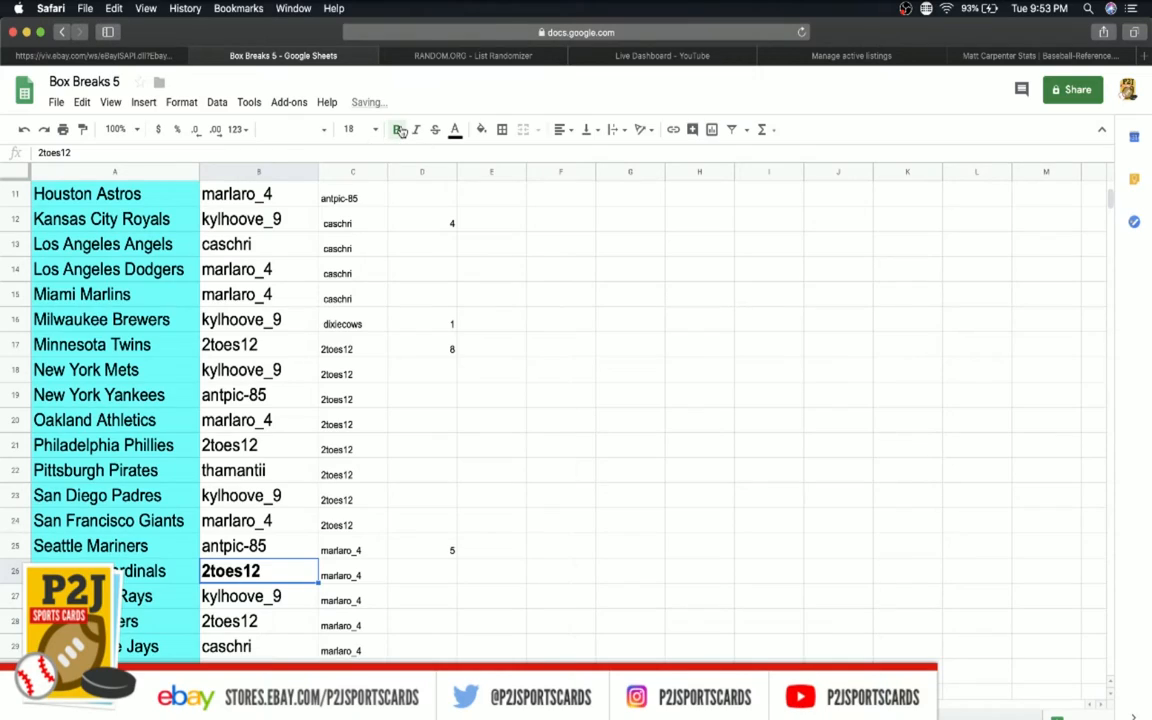